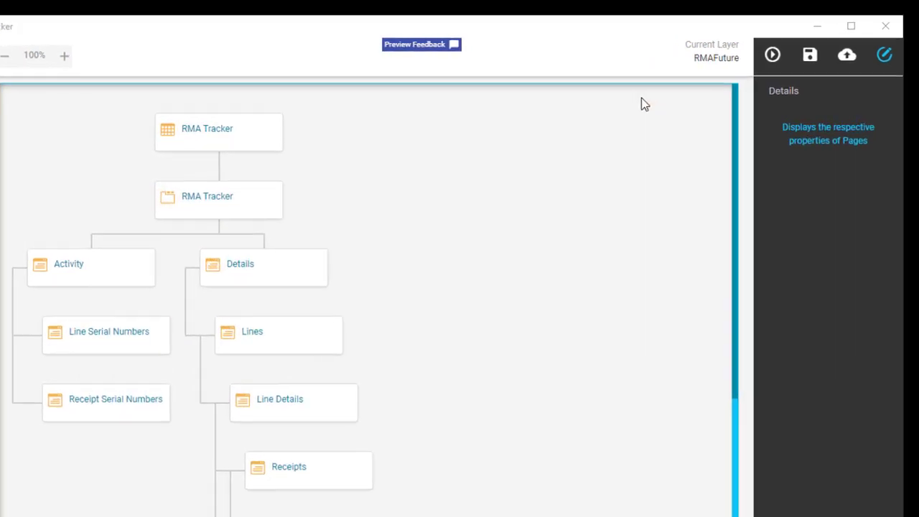
Start saving the RMAFuture layer from the Save icon
left_click(883, 55)
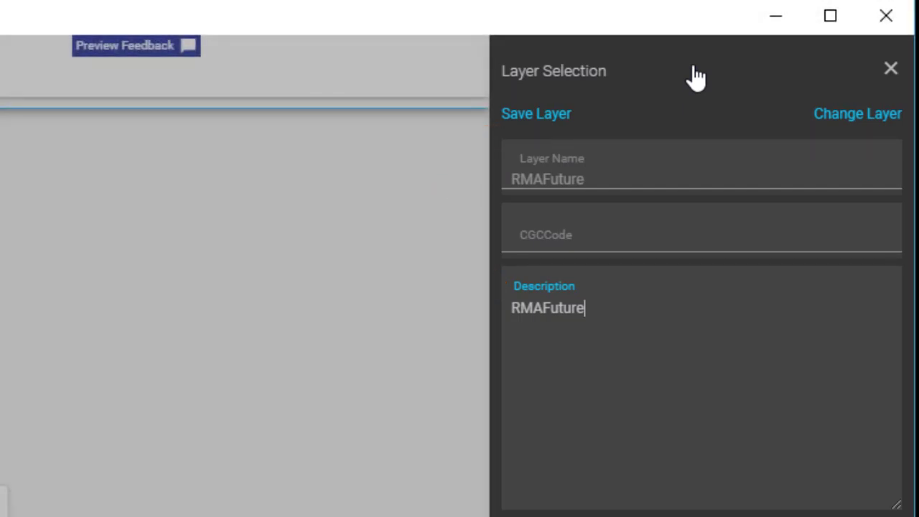
Save the RMAFuture layer, then publish it
left_click(890, 68)
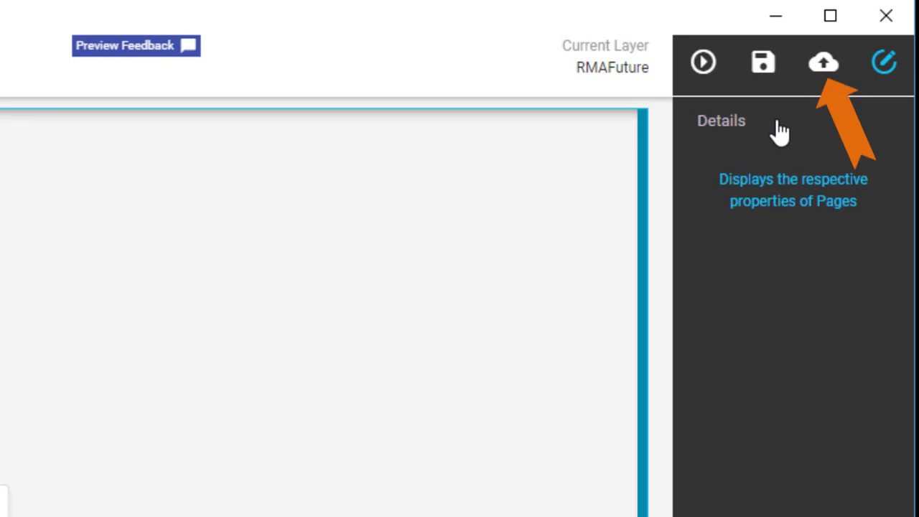
left_click(822, 62)
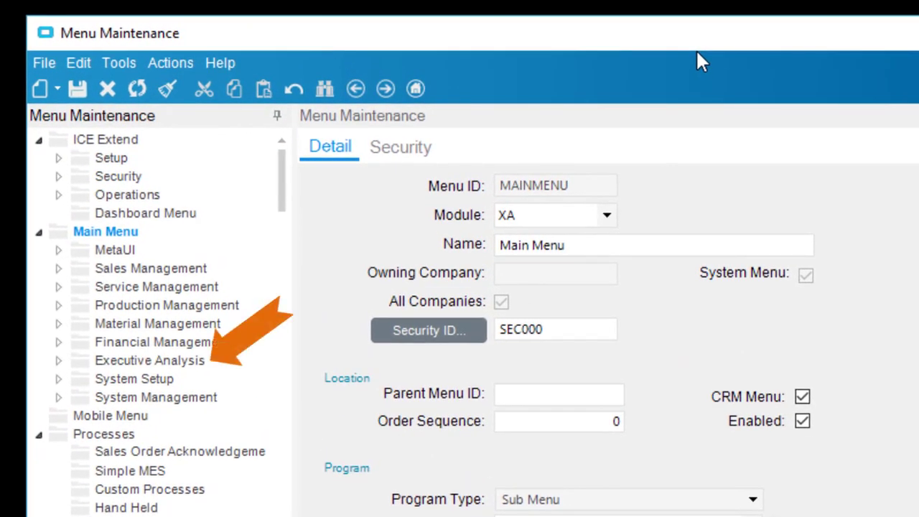
mouse_move(58, 370)
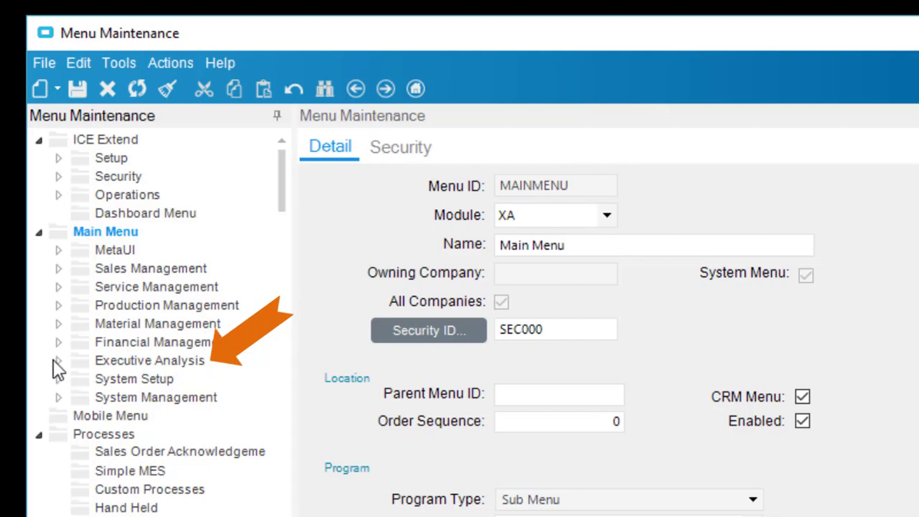
Expand Executive Analysis > Trackers - Kinetic and open the RMA Tracker menu item
left_click(58, 360)
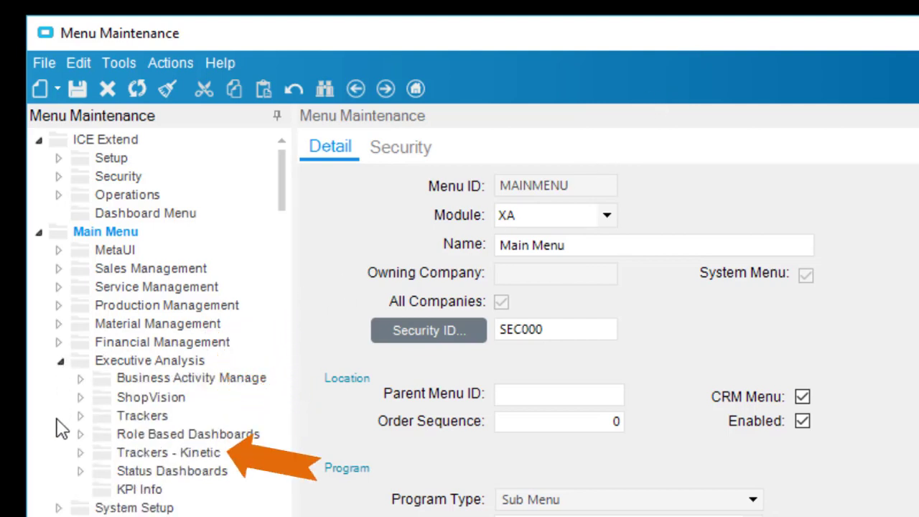
left_click(81, 452)
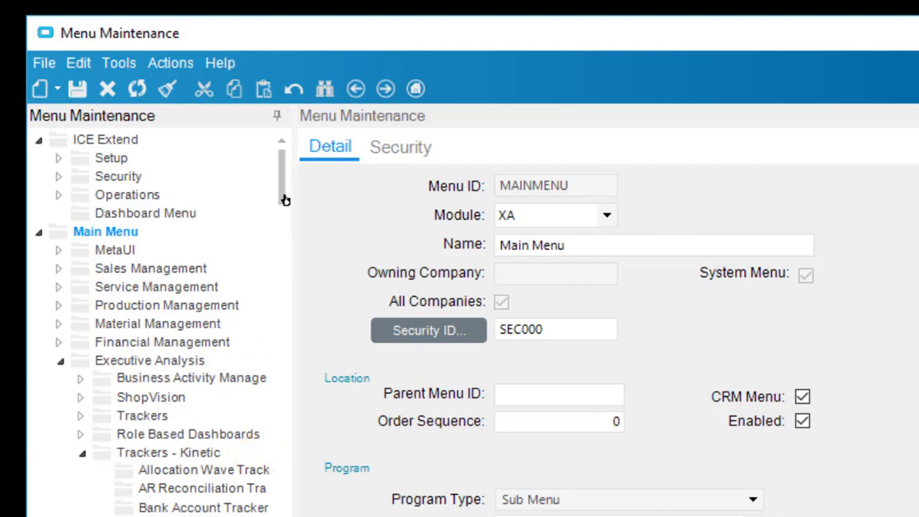
scroll("down", 3)
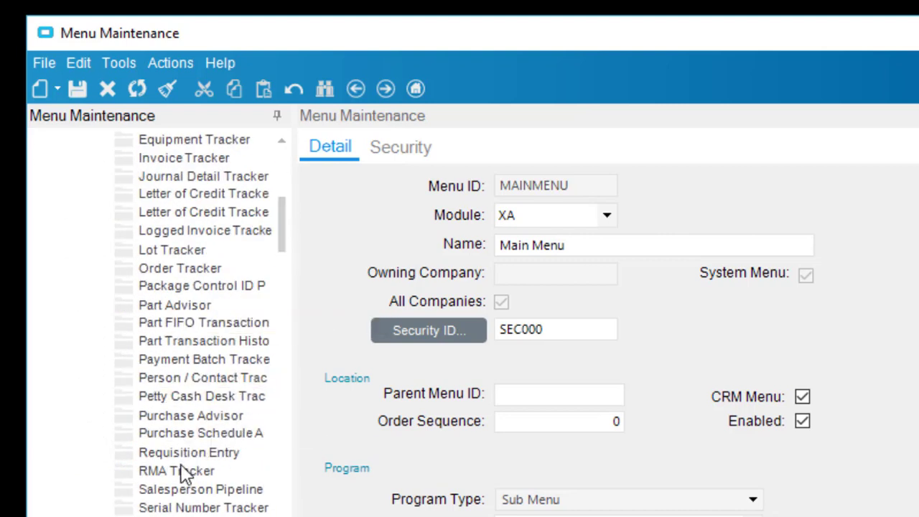
left_click(176, 470)
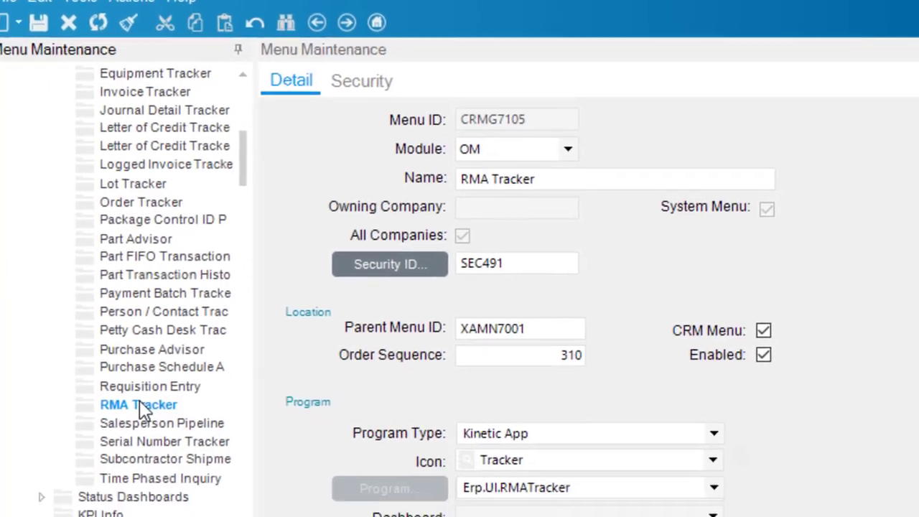
scroll("down", 3)
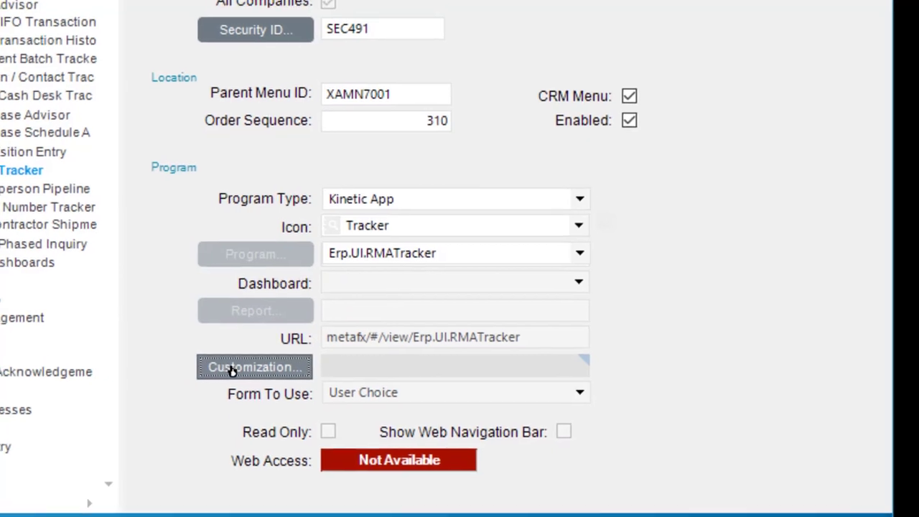
Add CommentsCard and RMAFuture to RMA Tracker's selected customizations
left_click(255, 366)
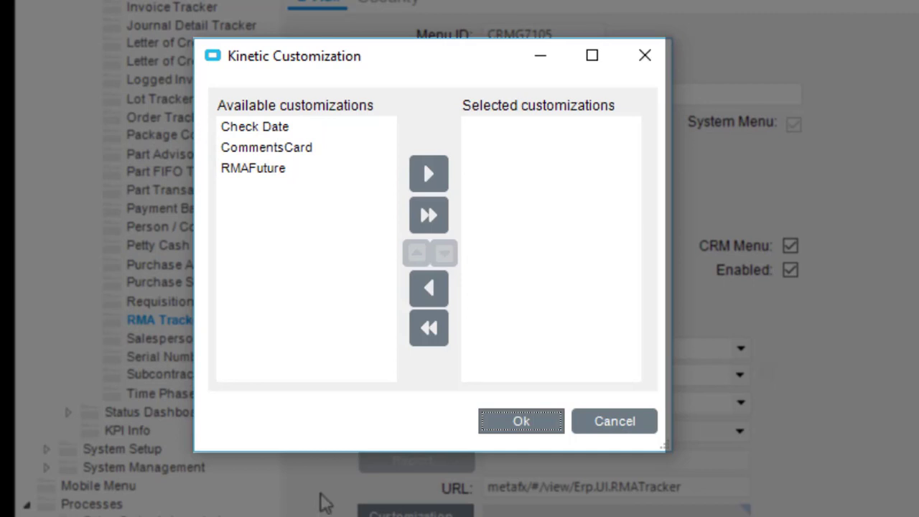
left_click(266, 147)
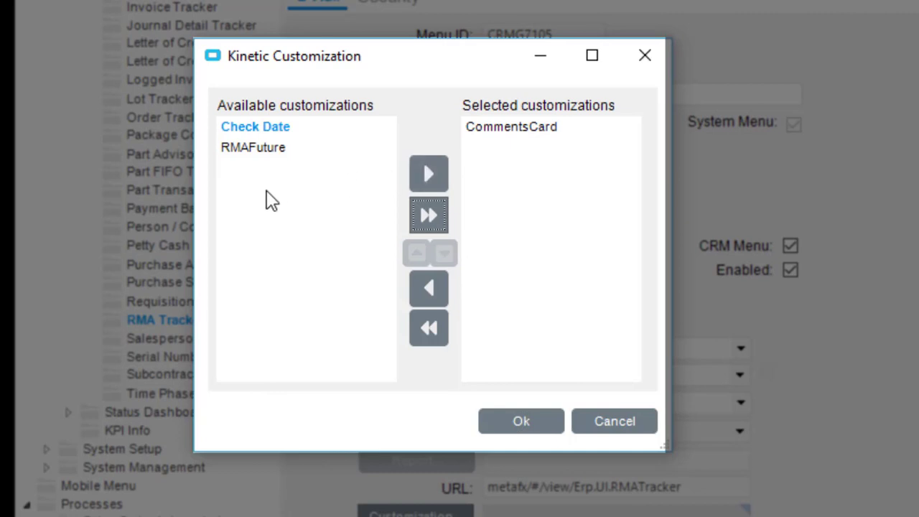
left_click(252, 148)
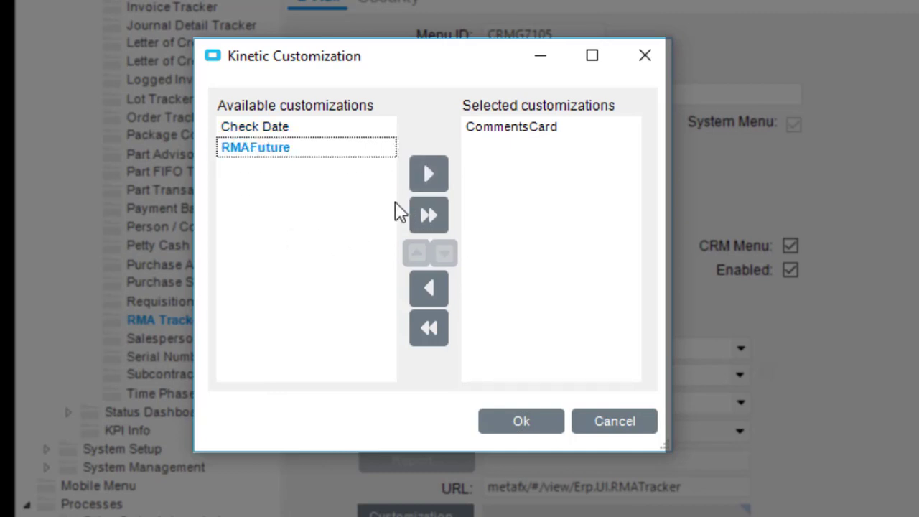
left_click(428, 214)
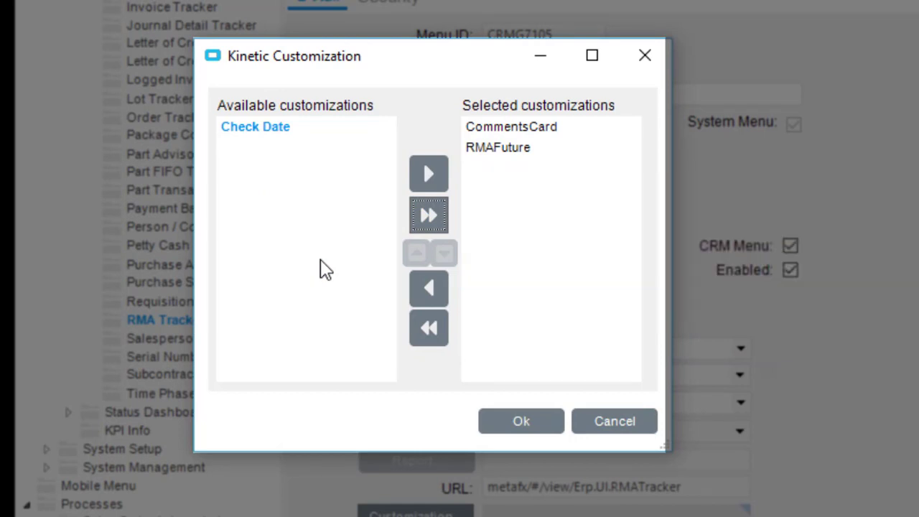
mouse_move(517, 158)
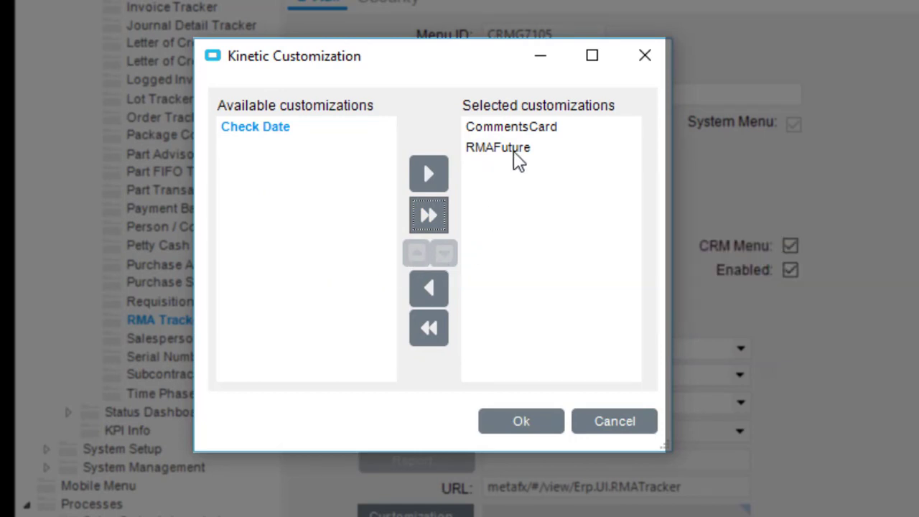
Move RMAFuture above CommentsCard in the selected customizations list
left_click(498, 147)
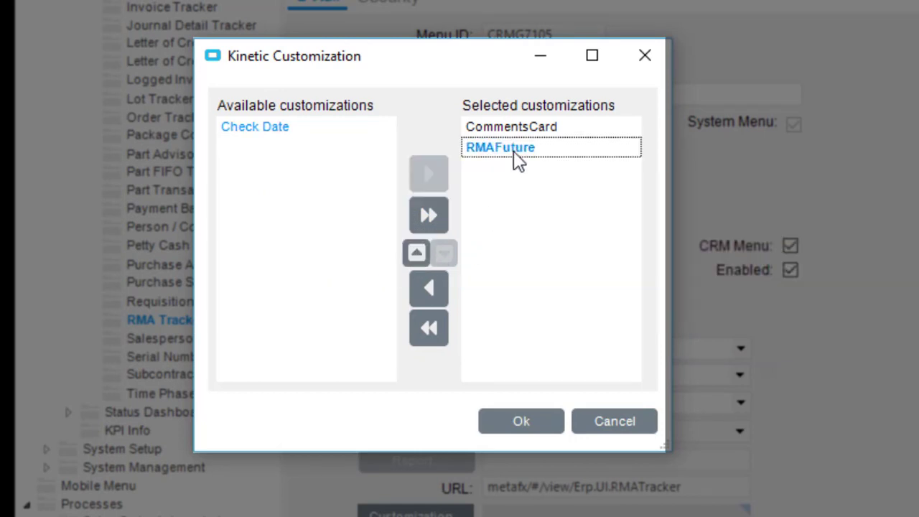
left_click(416, 252)
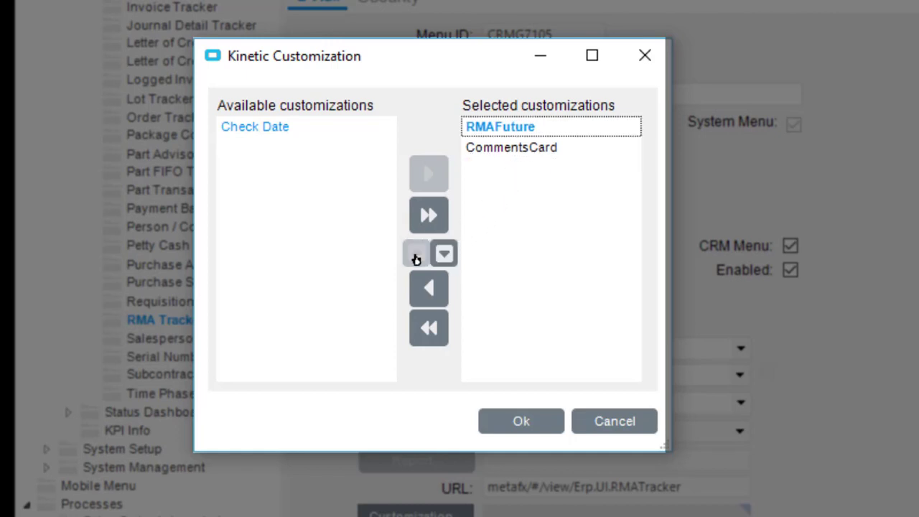
mouse_move(419, 269)
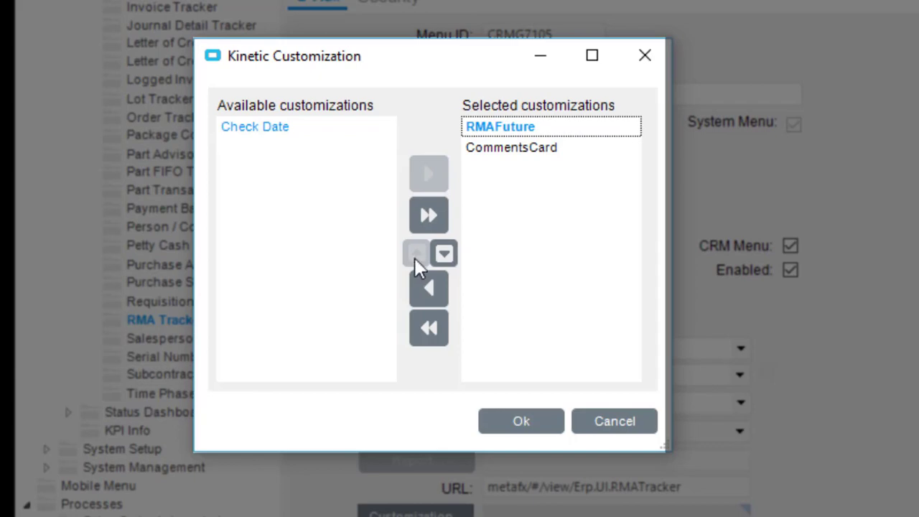